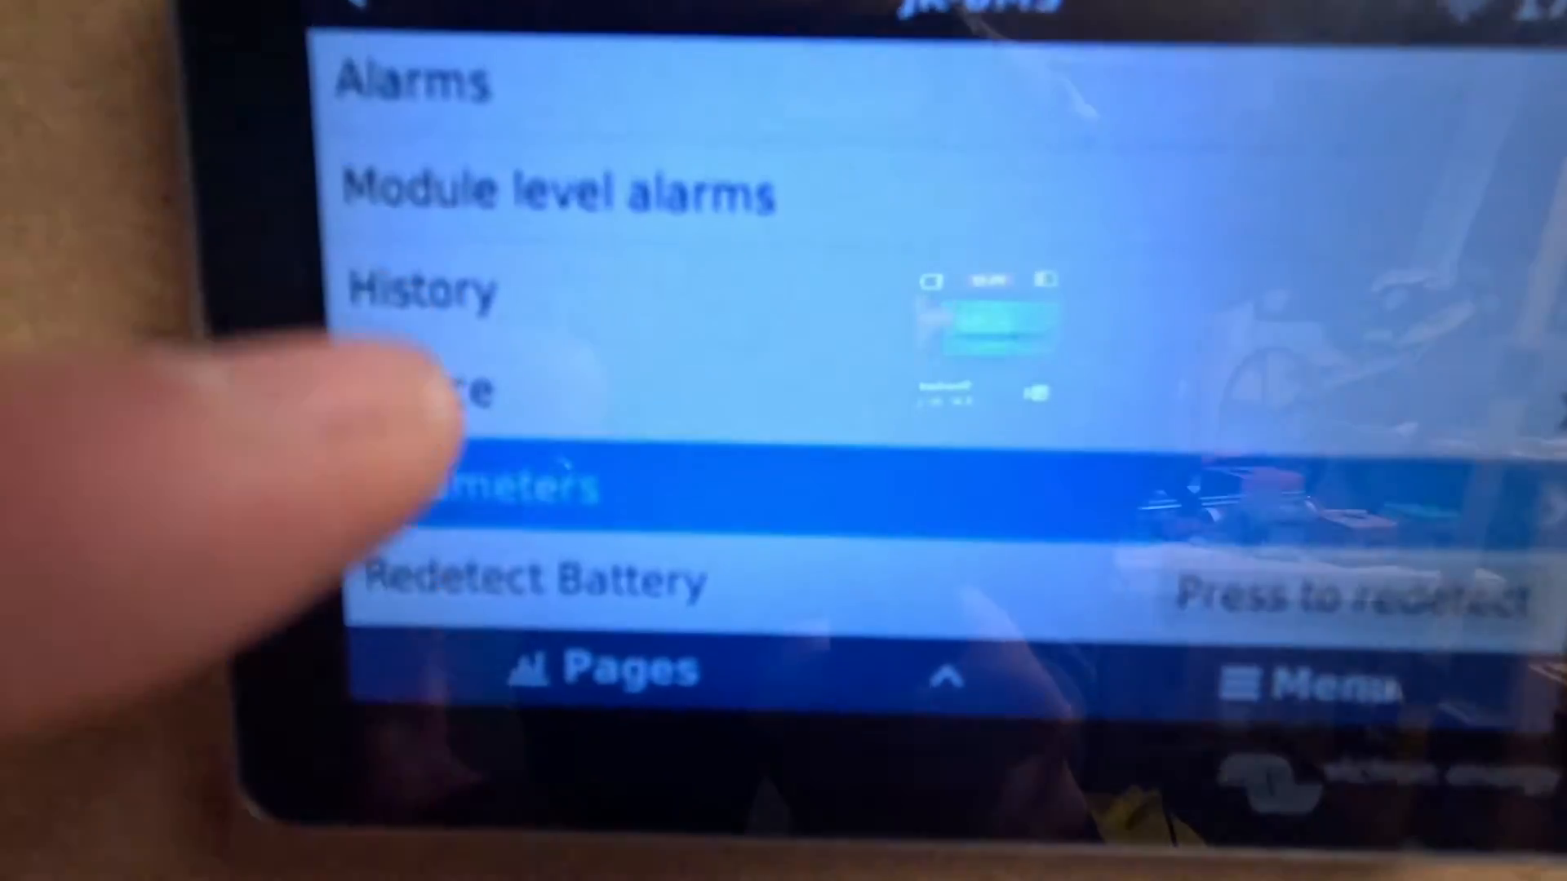
Open the battery's Parameters page showing CVL, CCL and DCL limits.
left_click(520, 487)
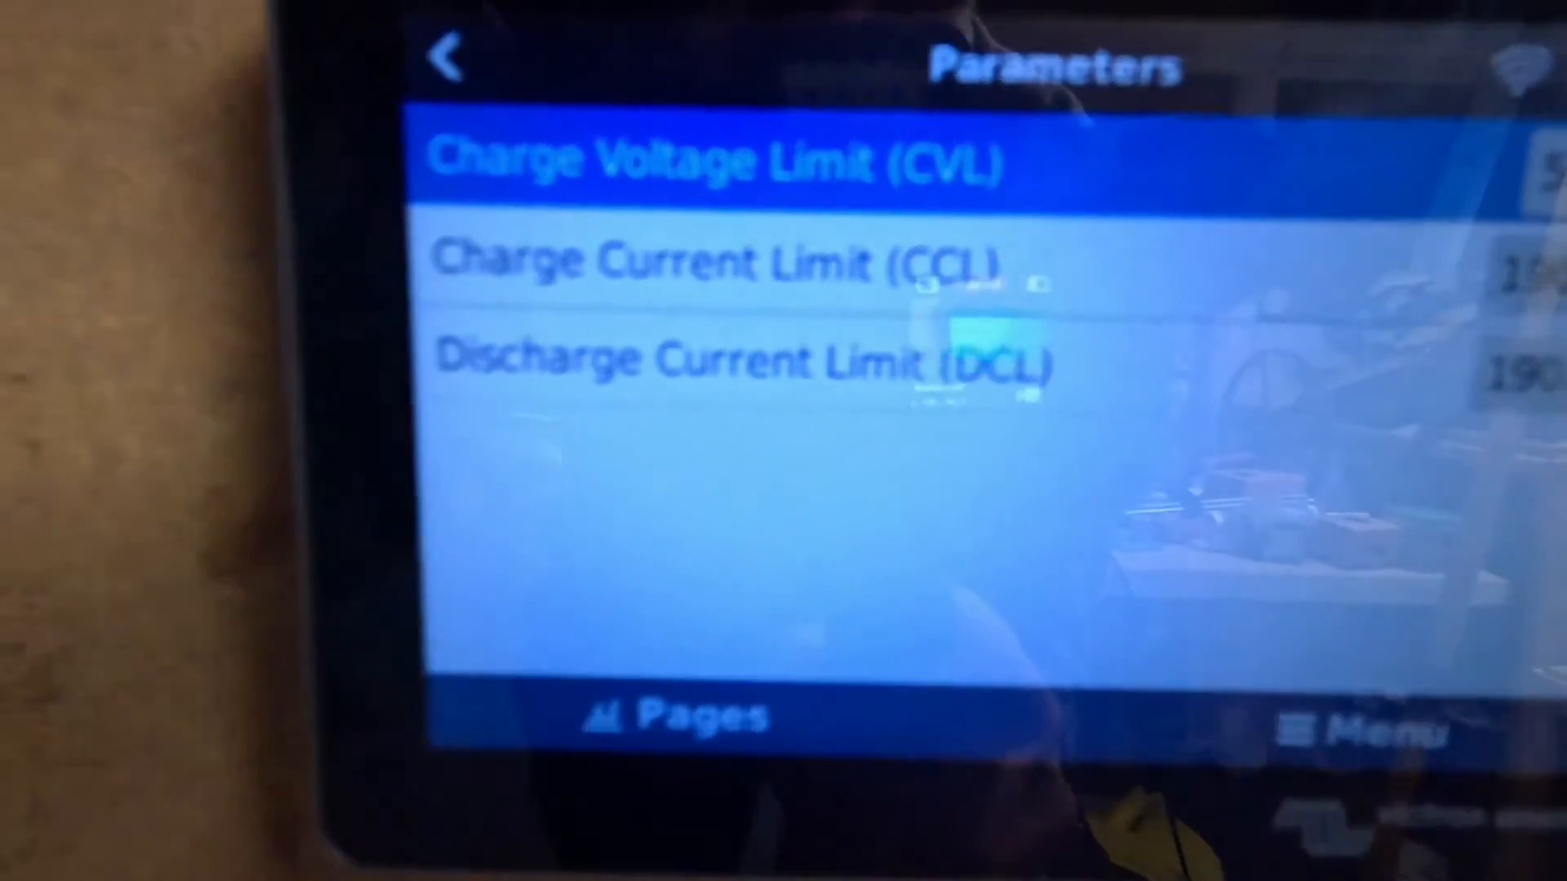